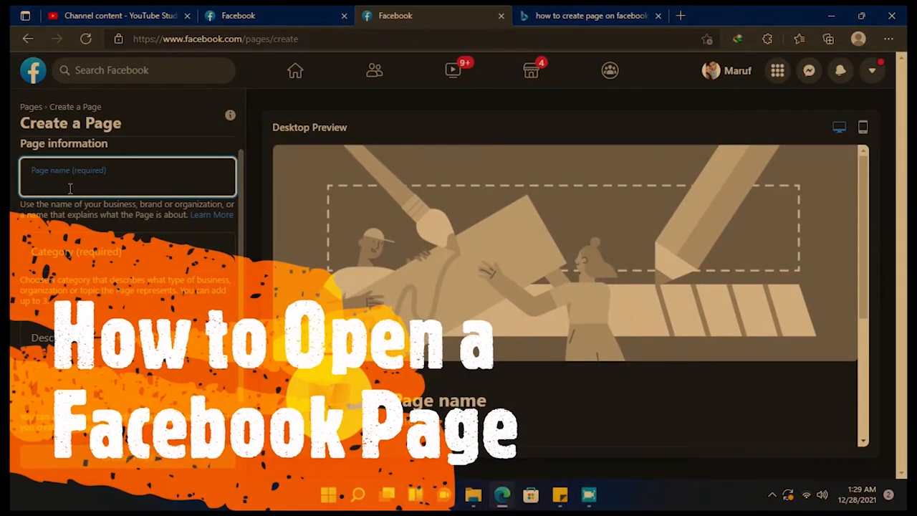
Step: Enter 'Maruf Manor' as the Page name in the Create Page panel
click(503, 499)
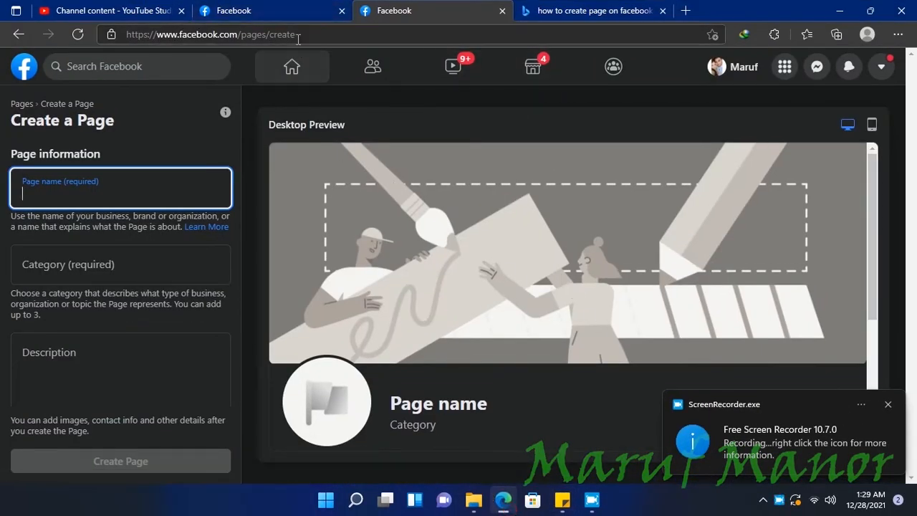
click(207, 35)
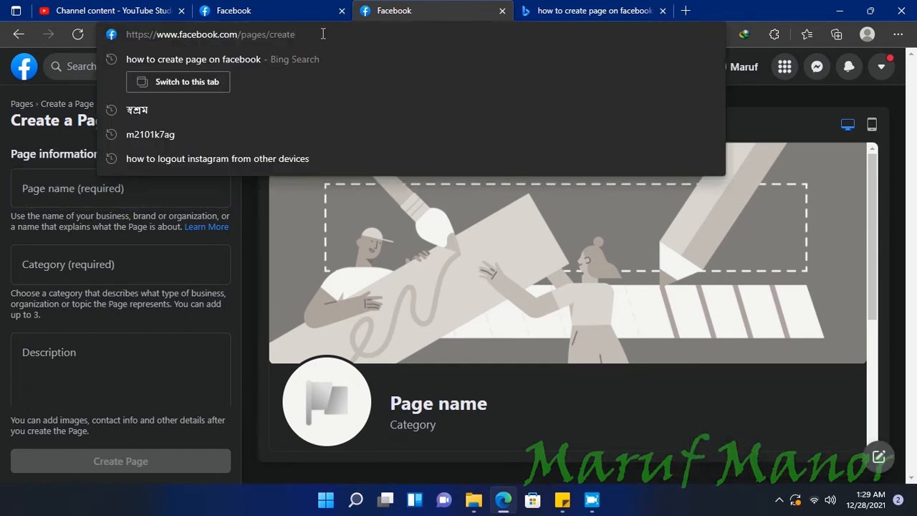
mouse_move(252, 238)
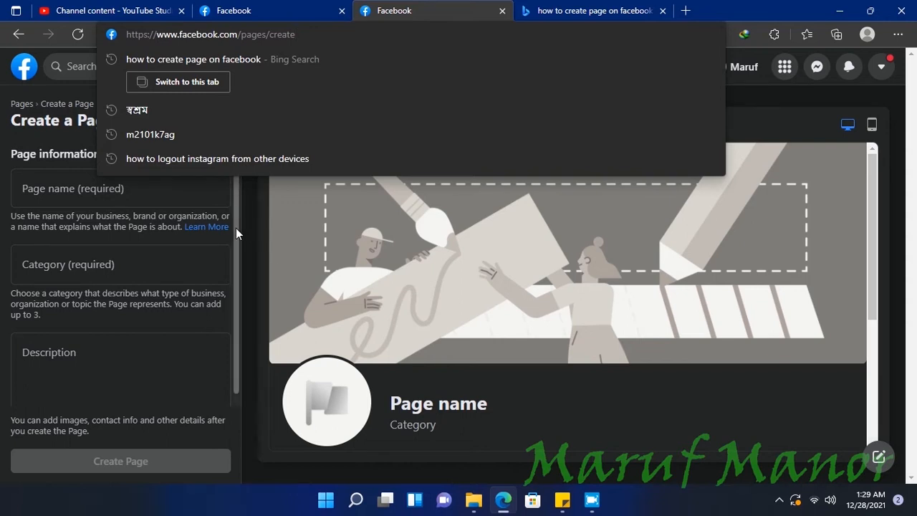
click(121, 187)
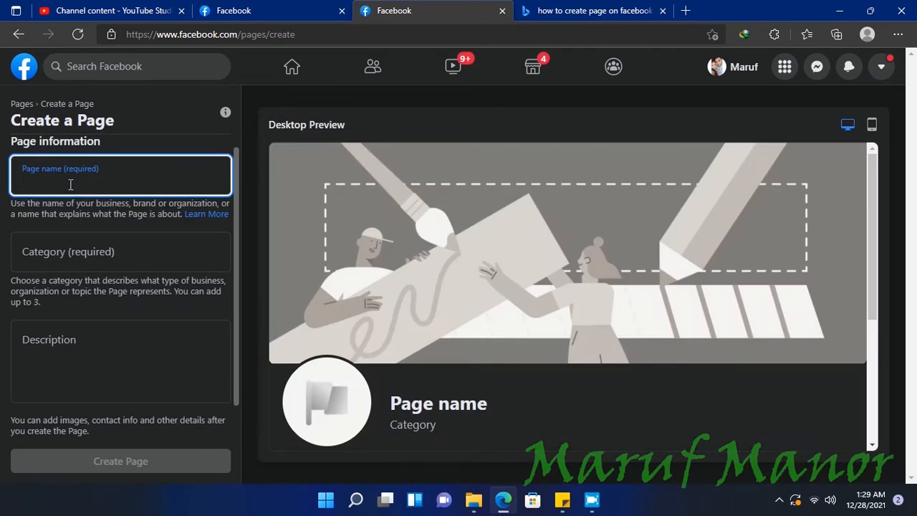
text(Mar)
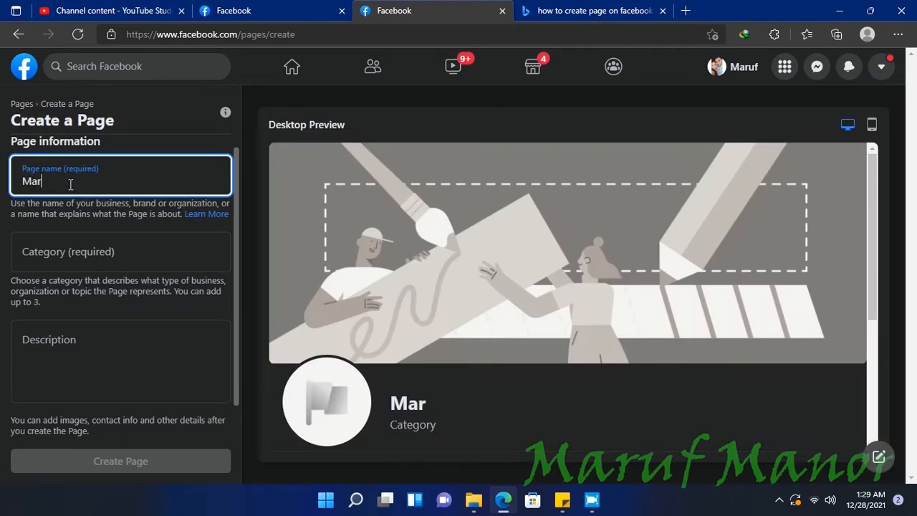
text(uf Manor)
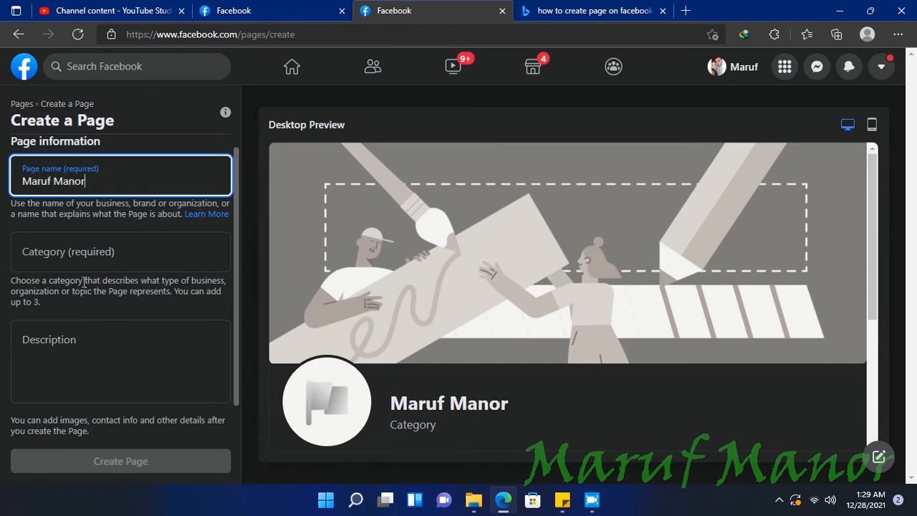
click(120, 252)
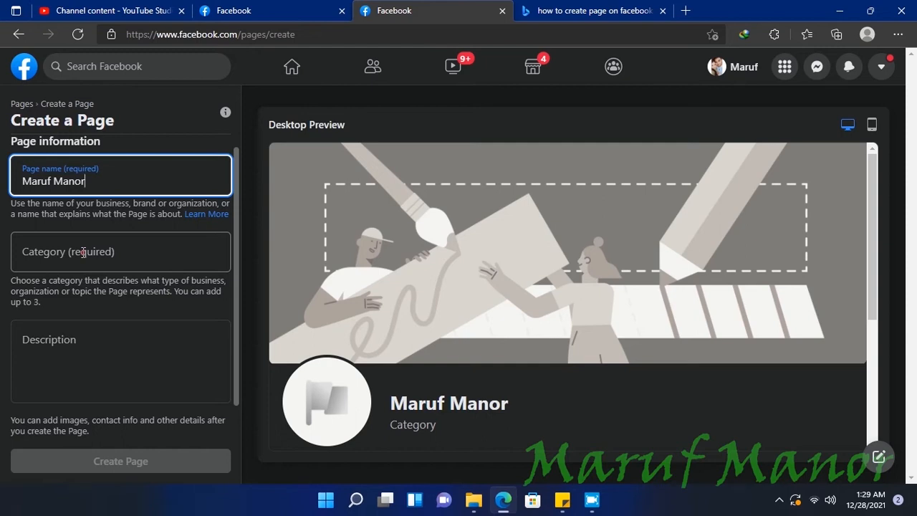
Step: Search the categories for 'Tech' and add Engineering Service as the first category
click(121, 252)
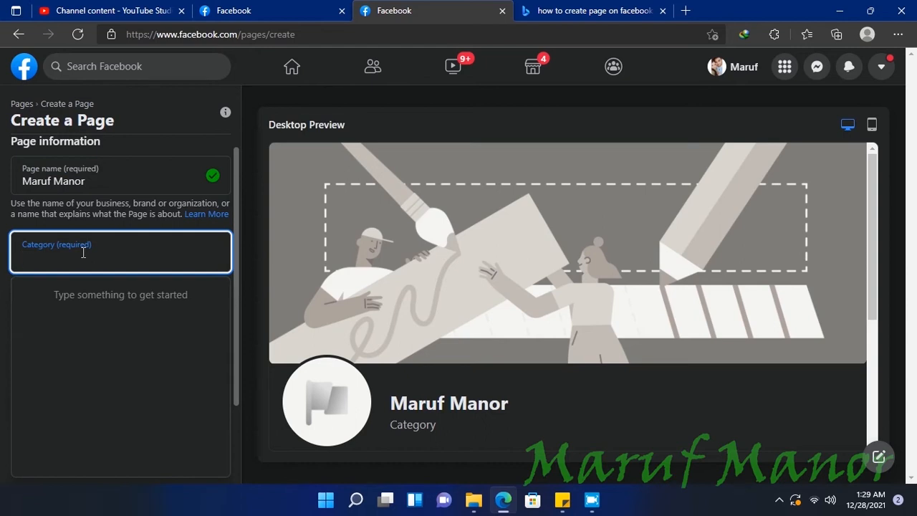
text(Tech)
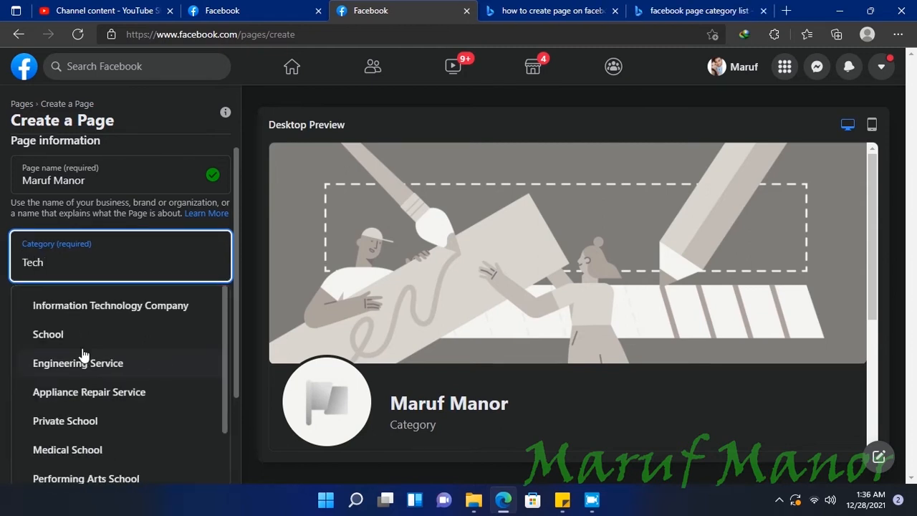
mouse_move(107, 334)
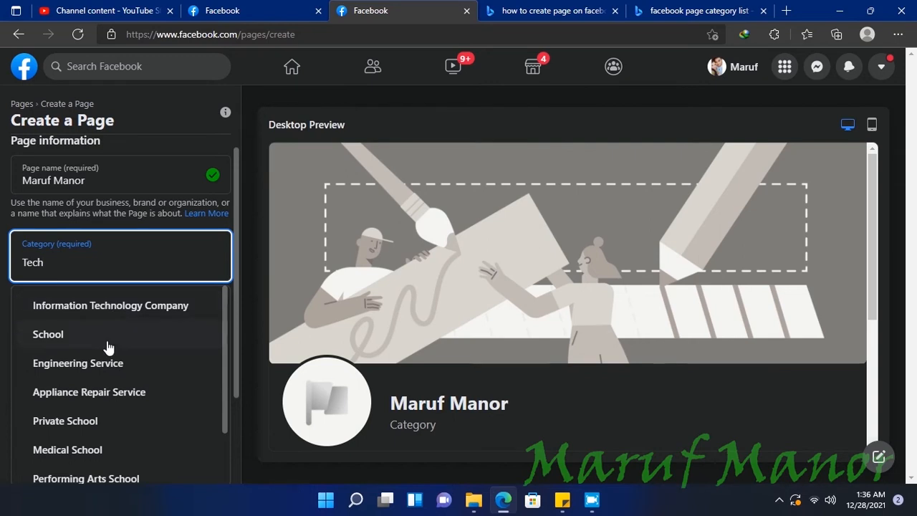
mouse_move(112, 369)
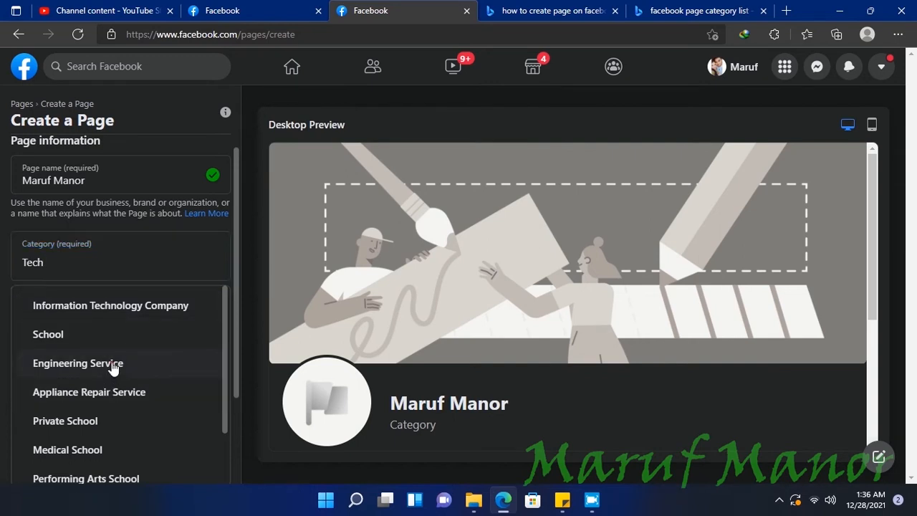
click(77, 363)
text(T)
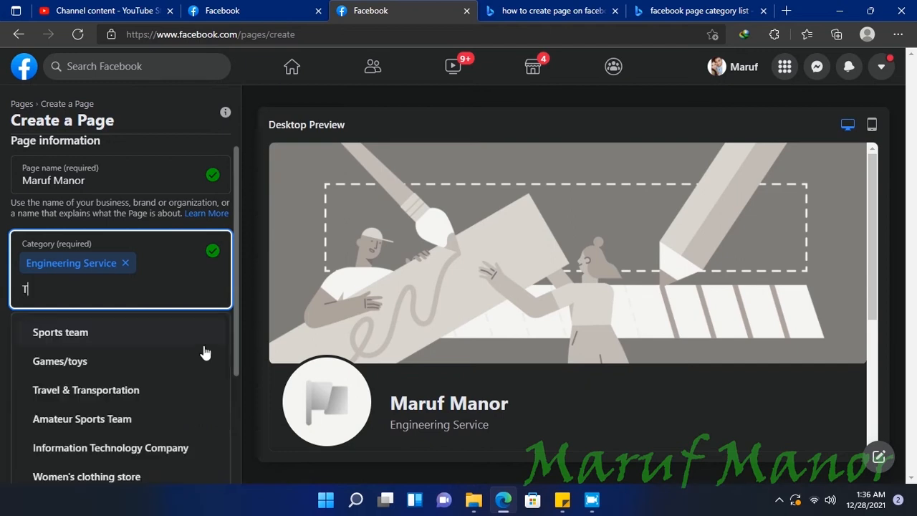
Step: Search 'Entertainment' and add Entertainment website as the second category
text(ech)
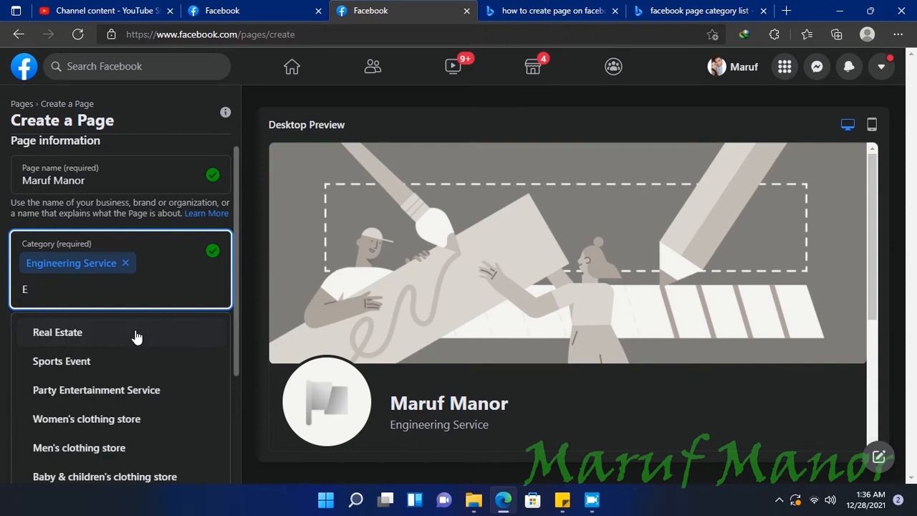
text(ntertainment)
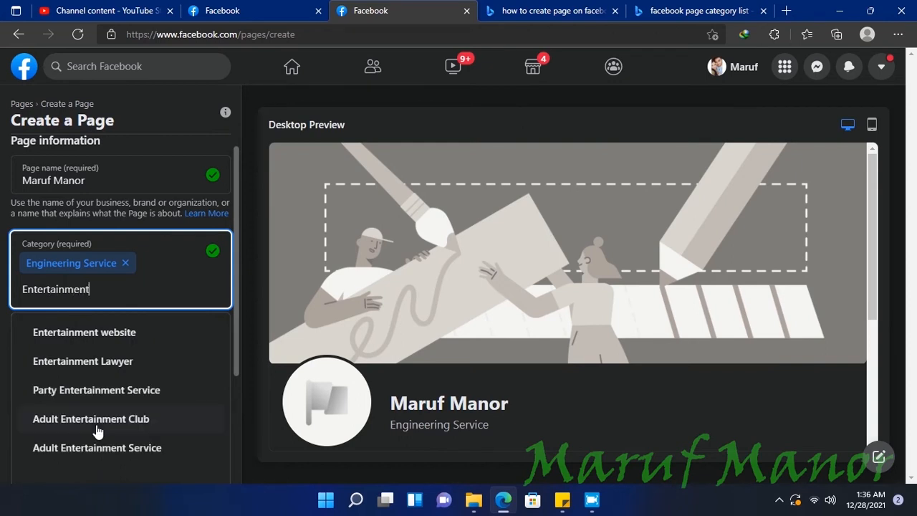
mouse_move(103, 341)
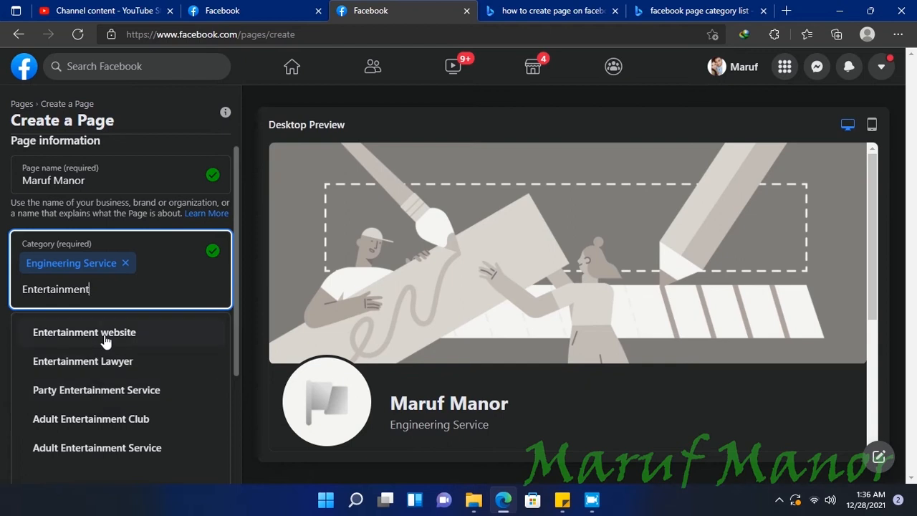
click(84, 333)
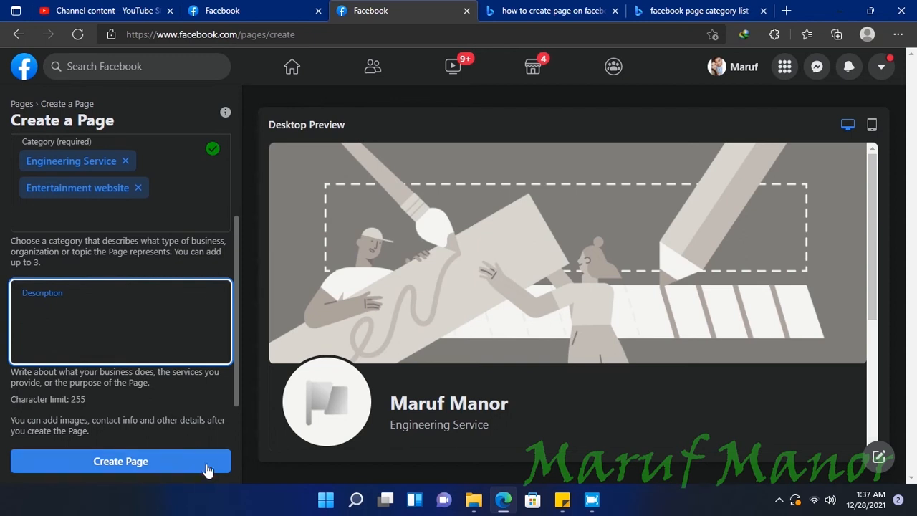
mouse_move(157, 467)
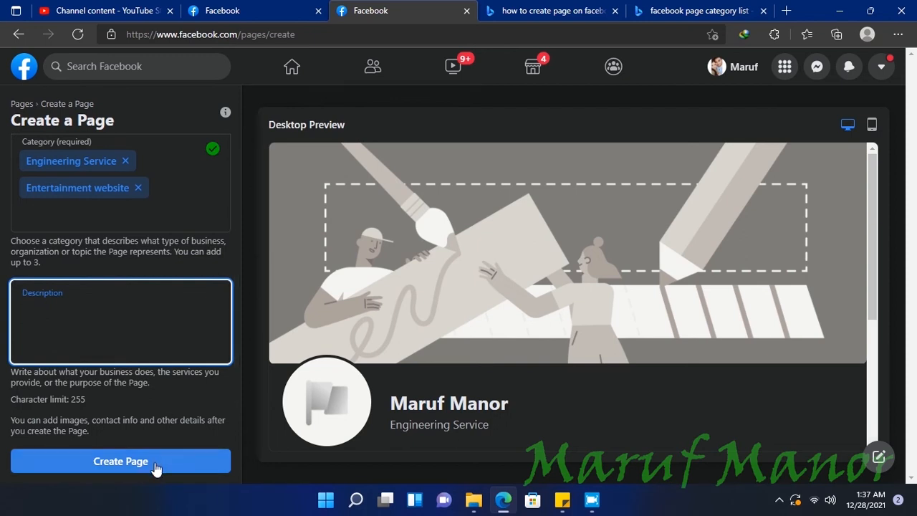
Step: Create the Maruf Manor Page with its name and two categories, reaching the set-up panel
click(120, 461)
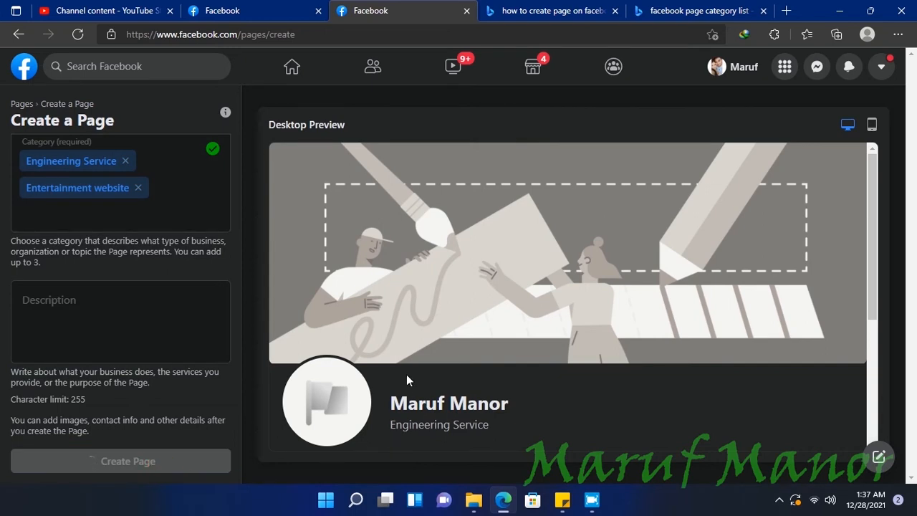
click(120, 461)
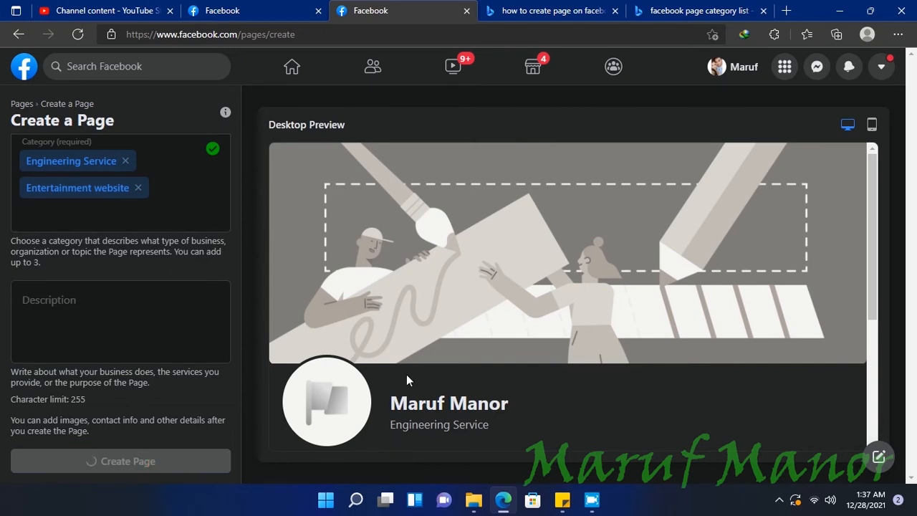
click(120, 461)
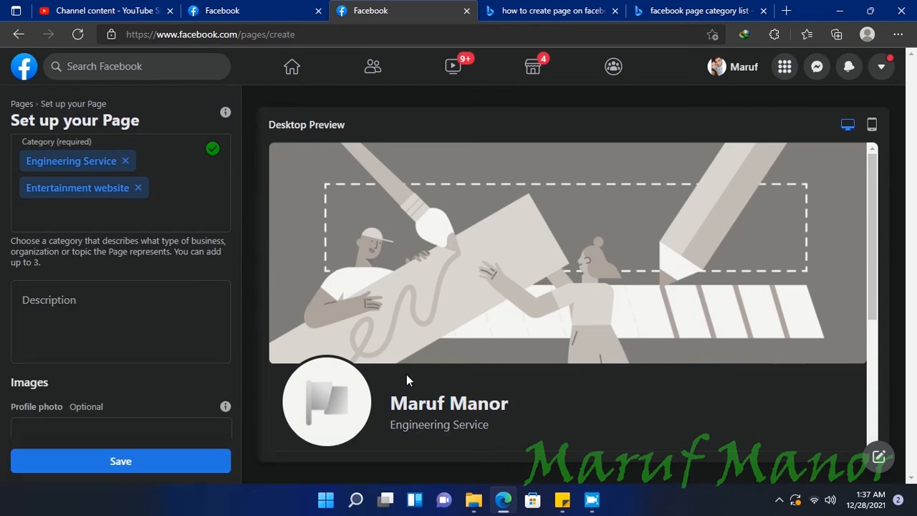
Step: Upload 'Maruf Manor Profile Picture' from the Pictures folder as the page's profile photo
scroll(down, 3)
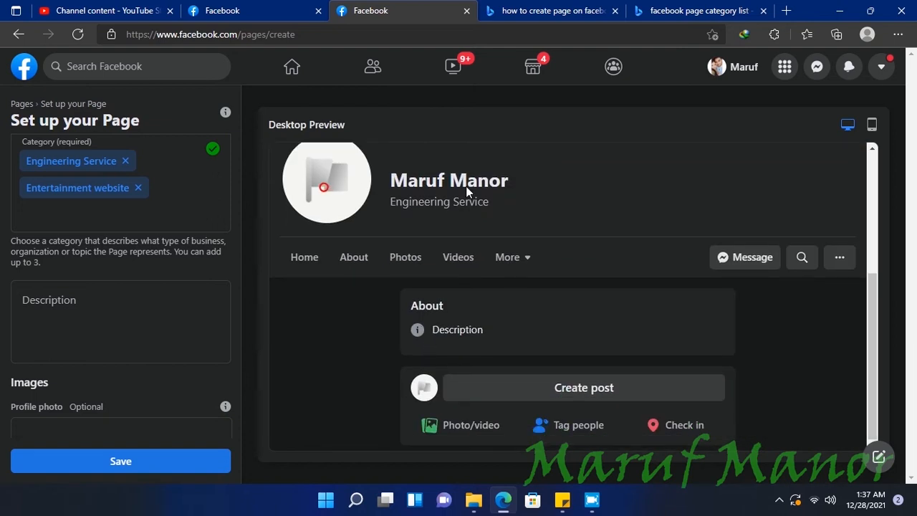
click(121, 389)
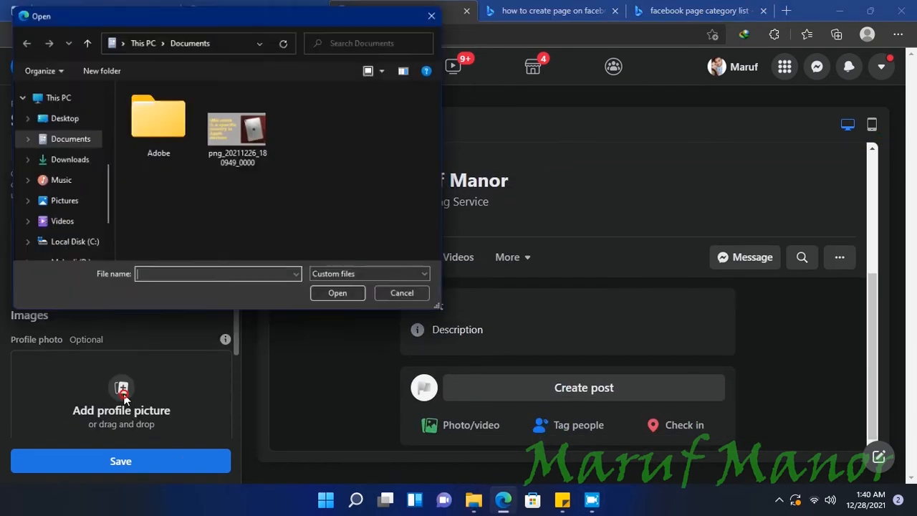
click(65, 138)
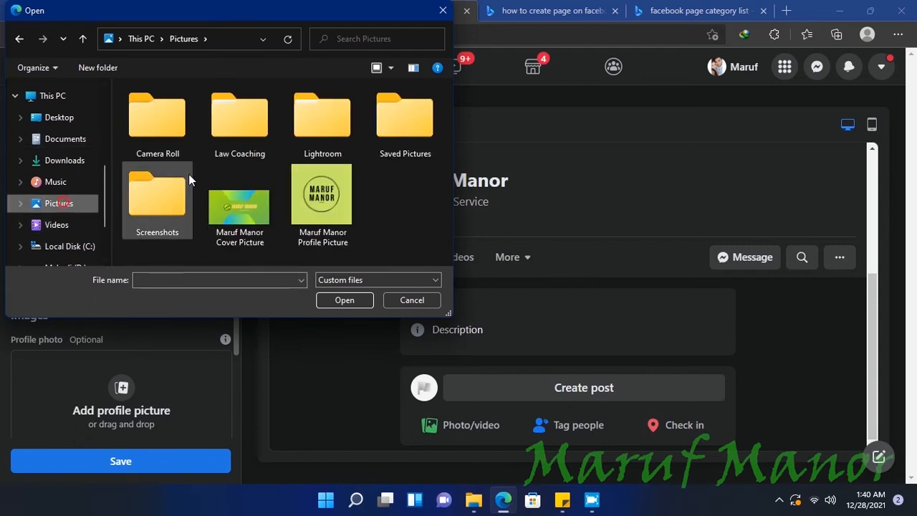
click(321, 194)
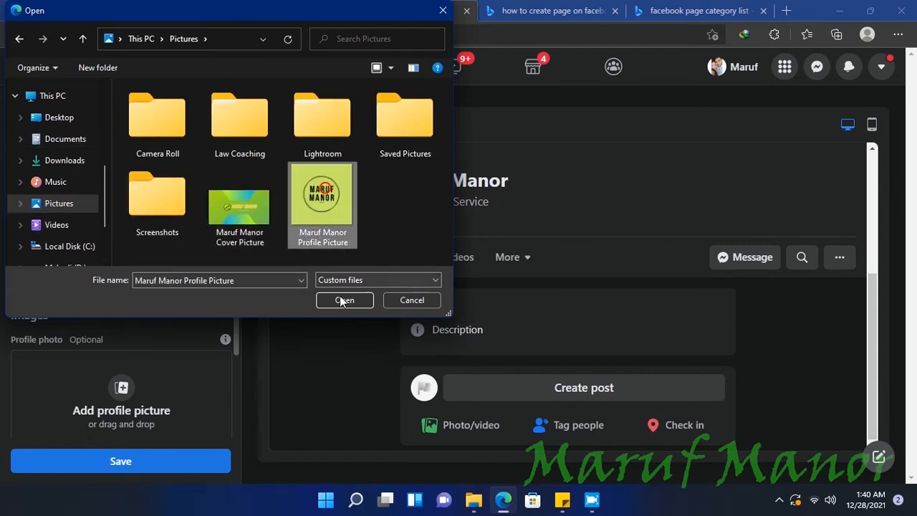
click(344, 299)
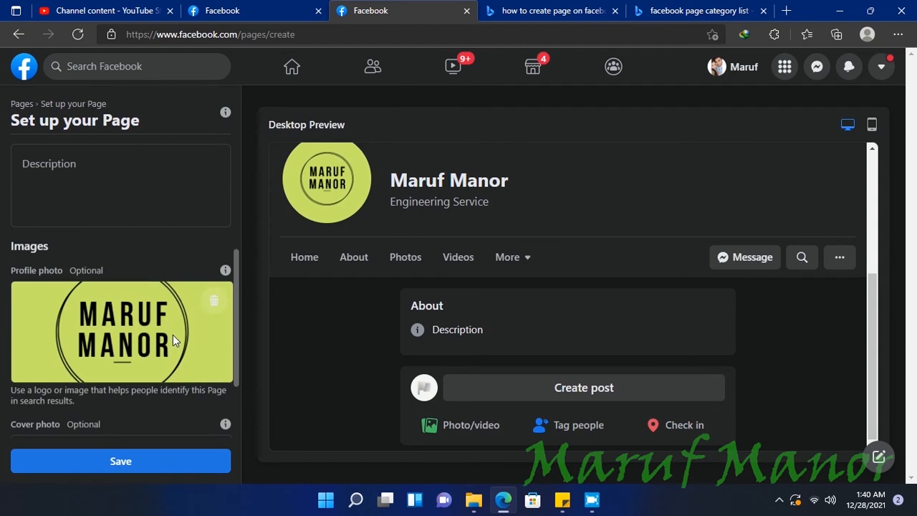
scroll(down, 3)
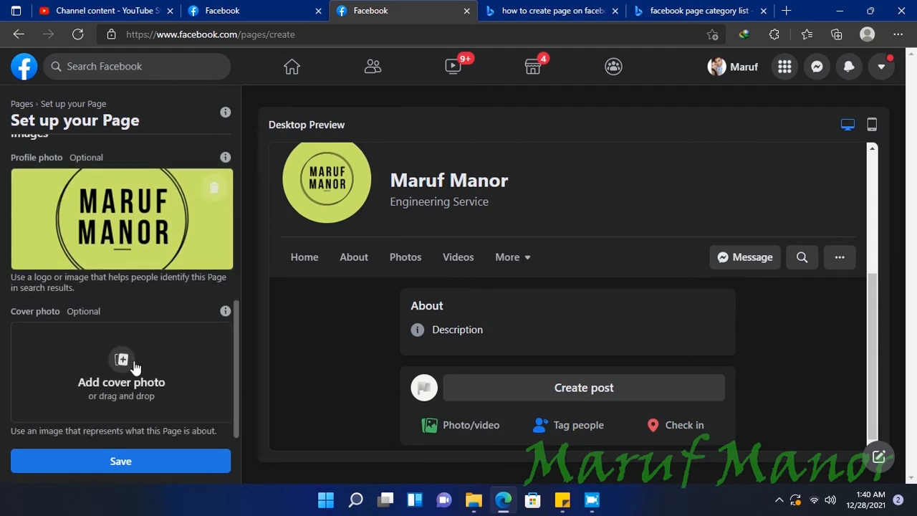
Step: Upload 'Maruf Manor Cover Picture' as the cover photo, reposition it in the banner and save the setup
click(120, 370)
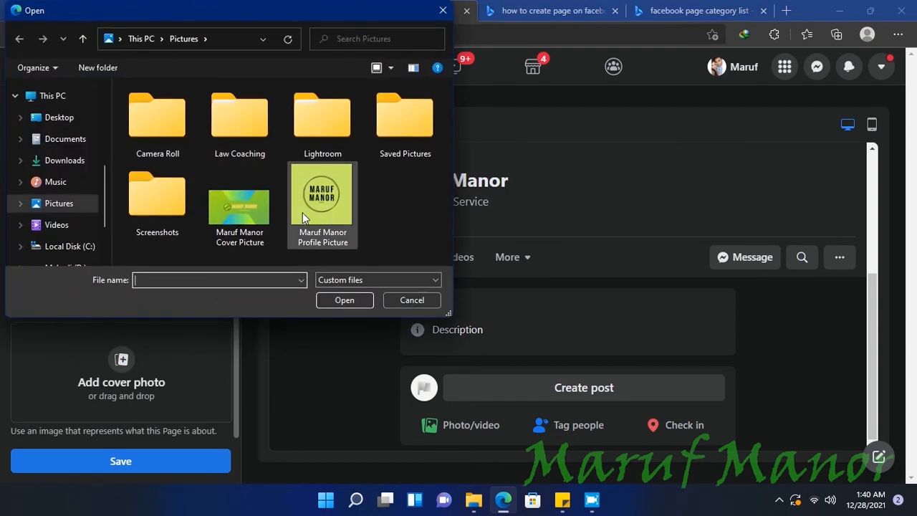
click(344, 299)
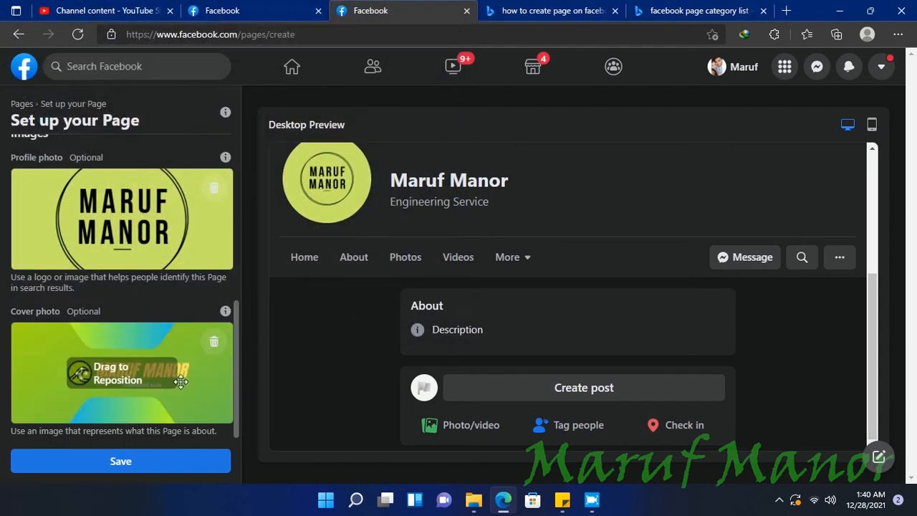
drag(180, 381, 169, 391)
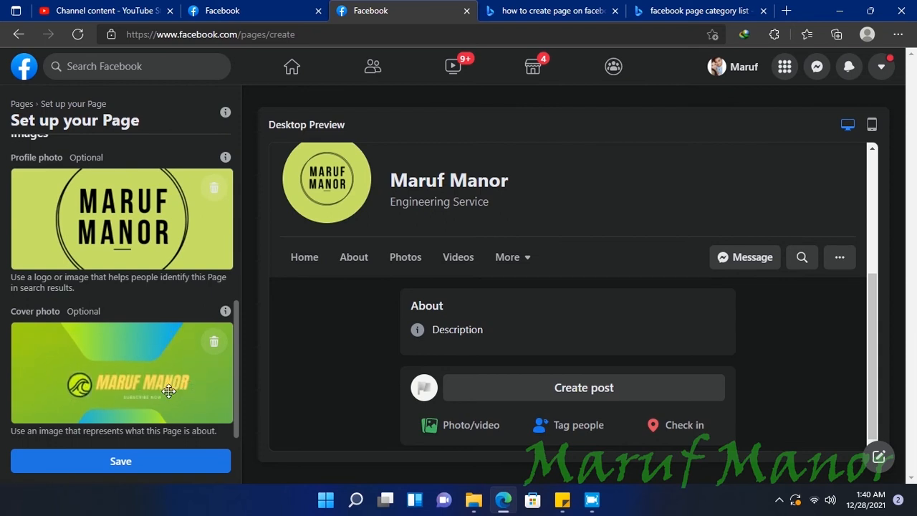
mouse_move(47, 355)
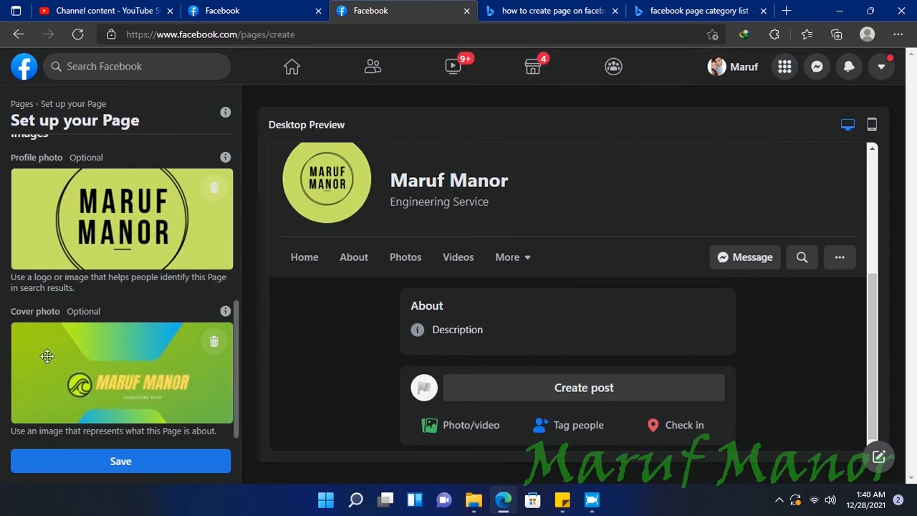
click(121, 461)
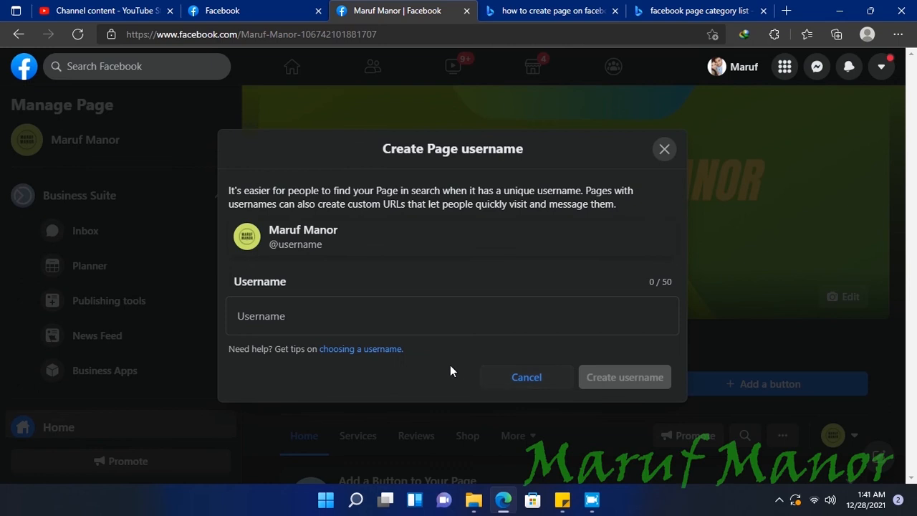
Step: Create the username 'marufmanor' for the page and dismiss the confirmation
click(451, 316)
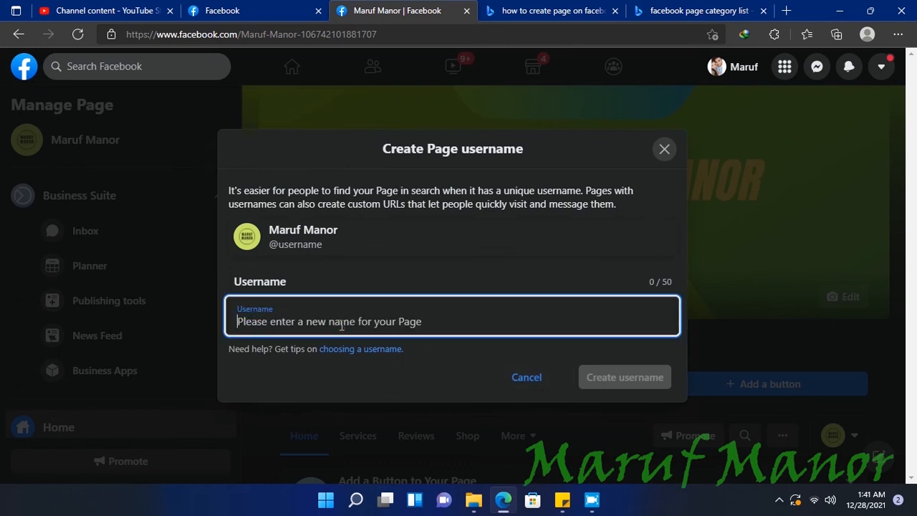
text(maru)
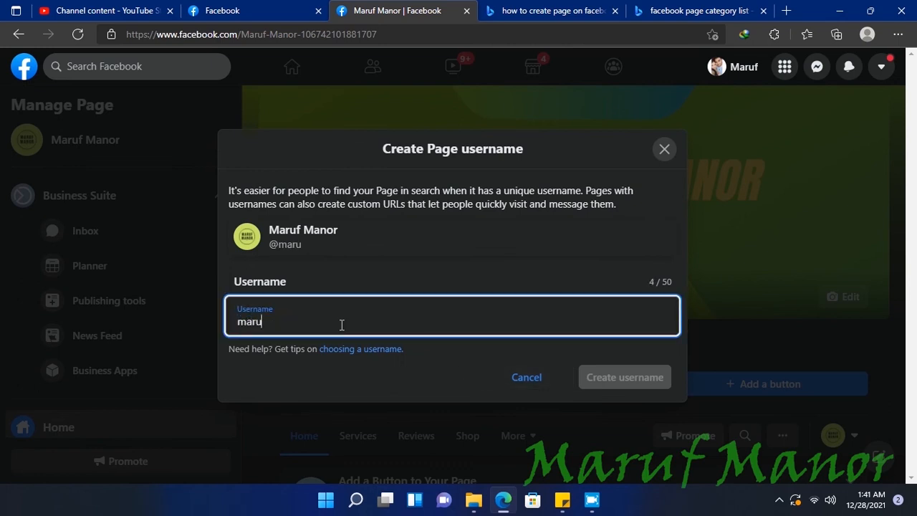
text(fm)
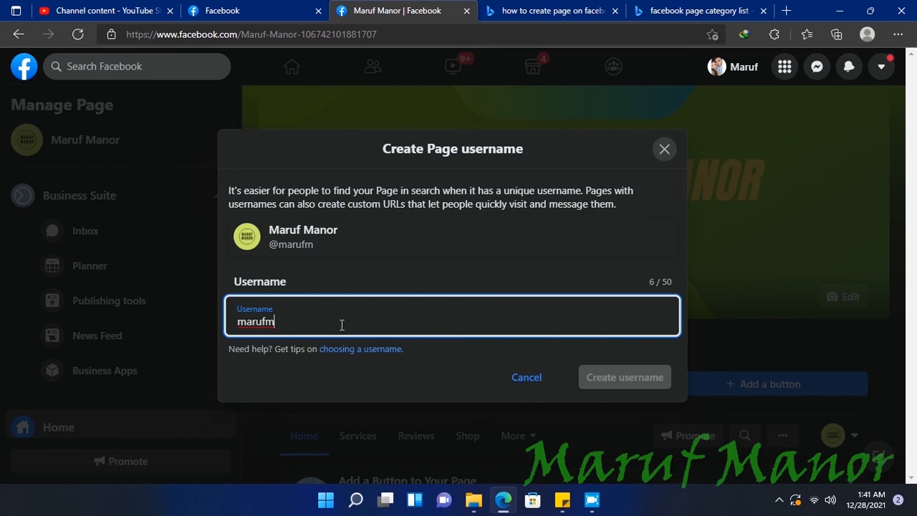
text(anor)
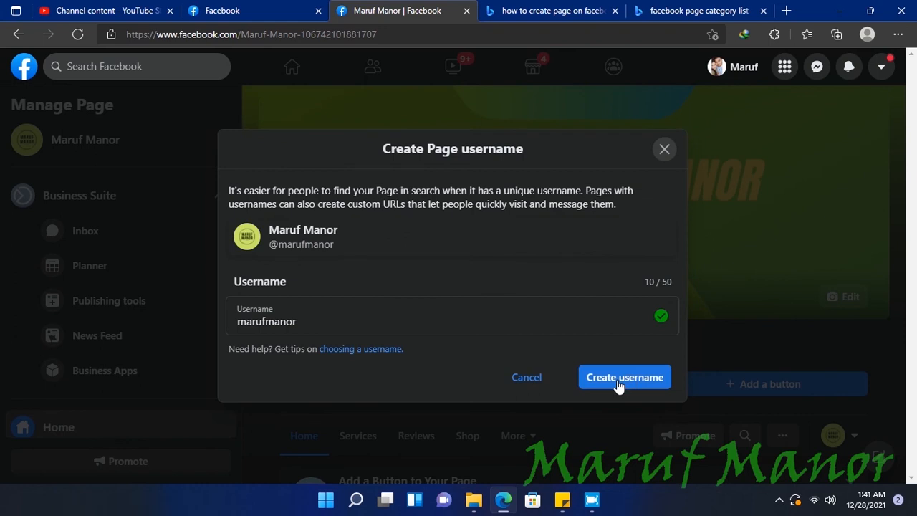
click(623, 376)
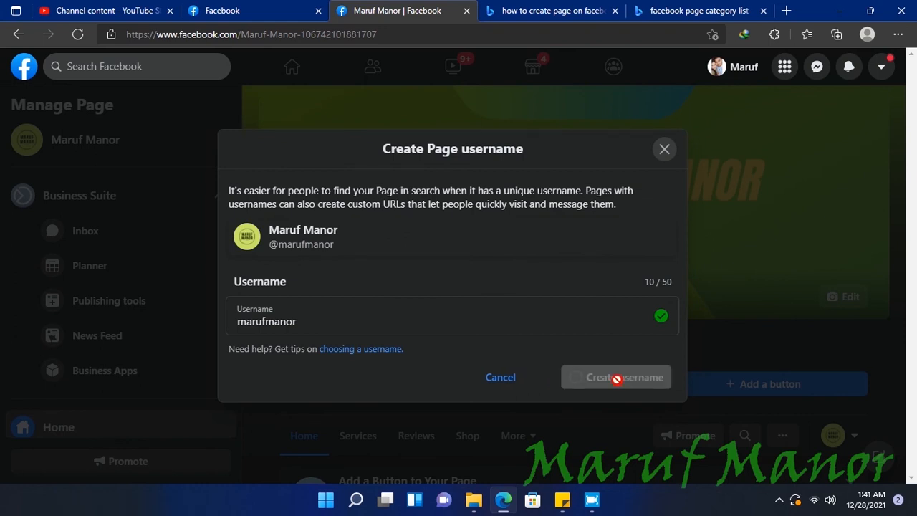
click(615, 376)
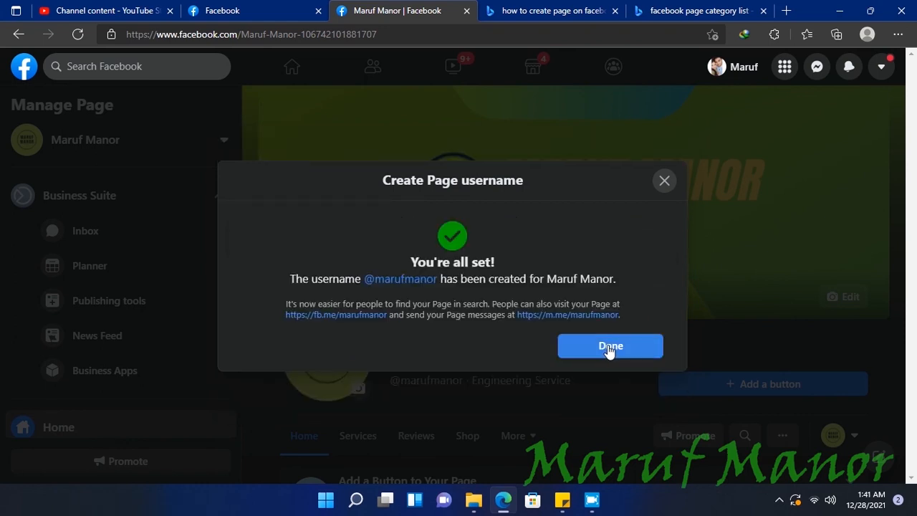